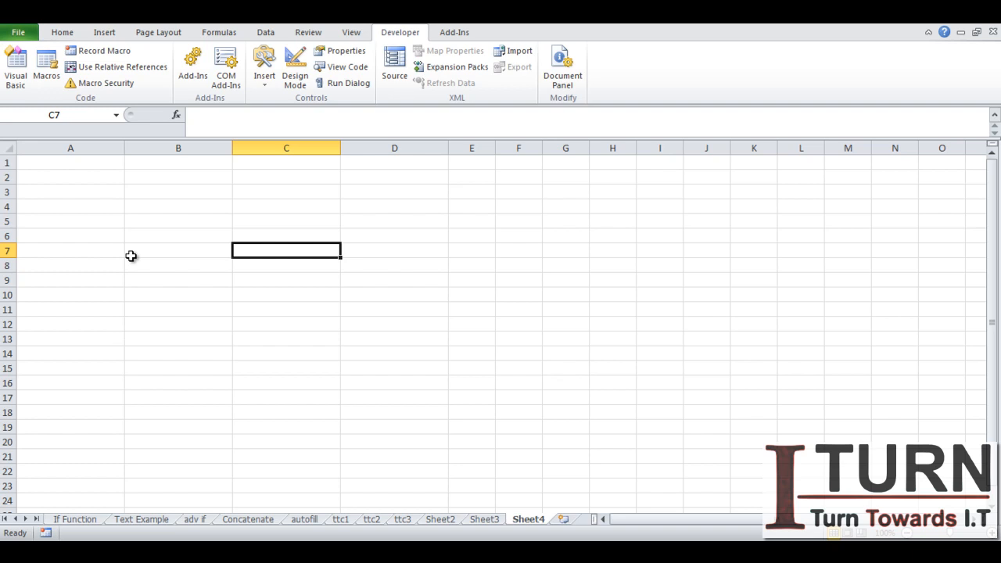
- Select the header cells A1 and C1, then launch the Visual Basic Editor from the worksheet
click(71, 163)
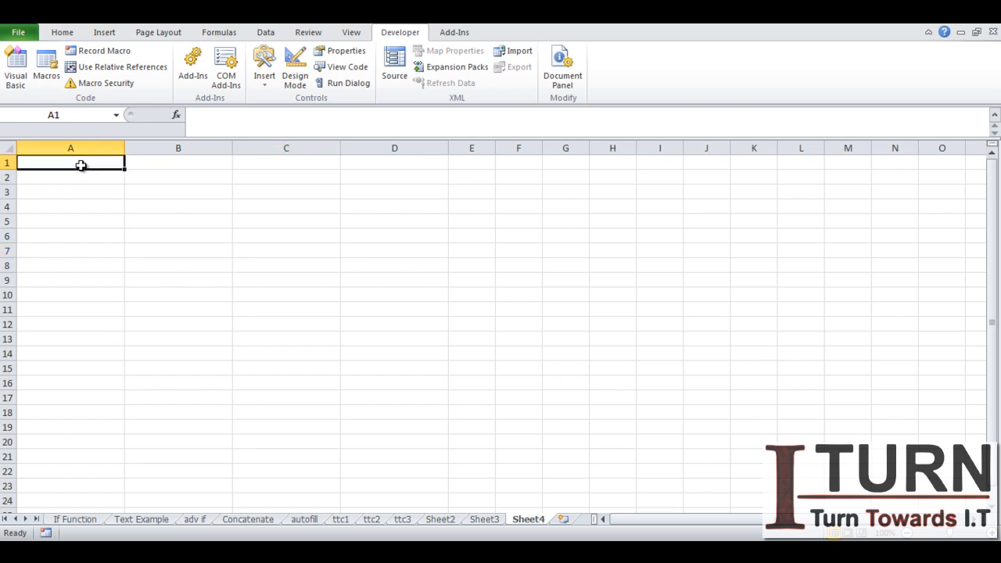
mouse_move(150, 164)
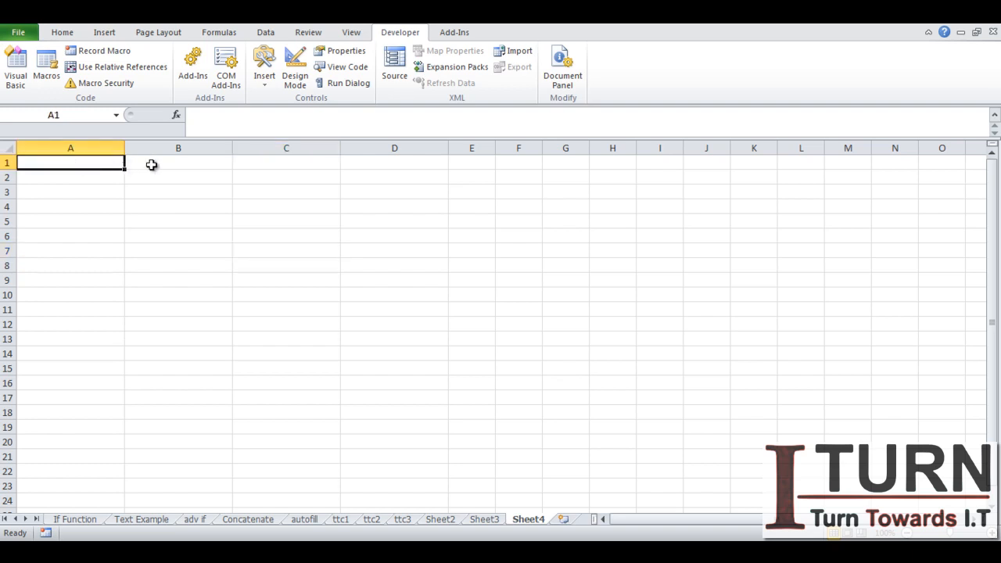
click(179, 161)
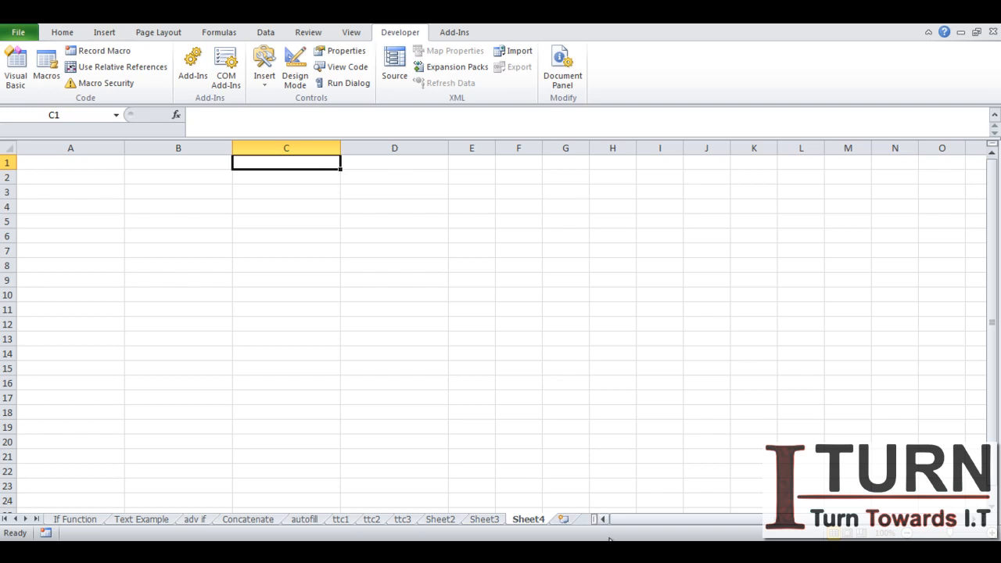
click(16, 65)
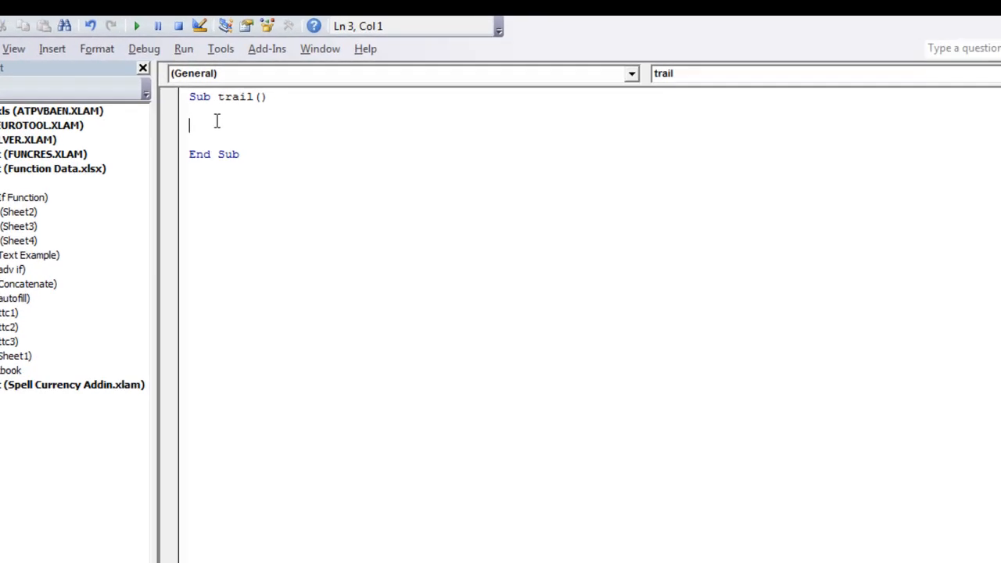
- Add the comment line 'Methods to refer to range/cell inside the trail macro
text(')
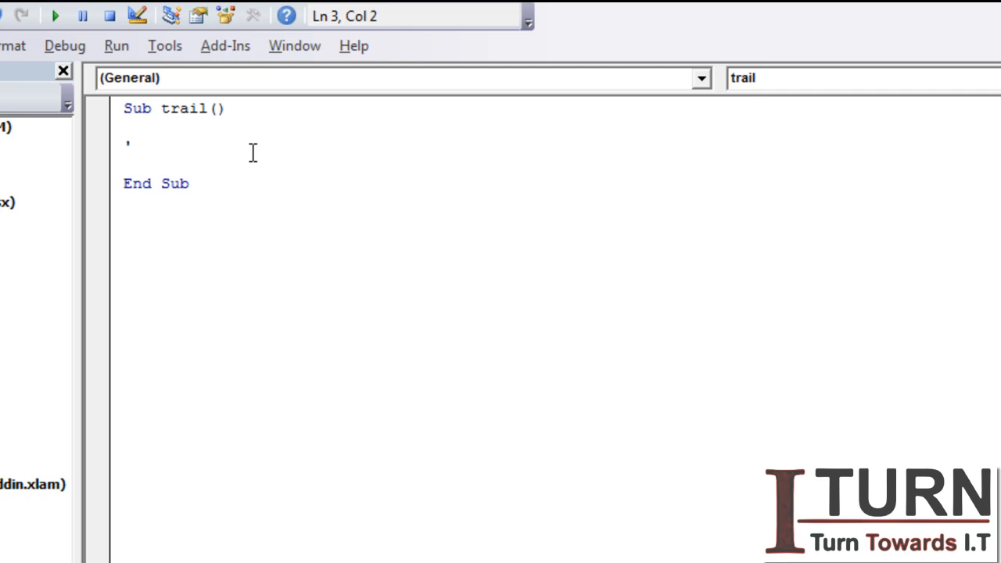
text(Methods to re)
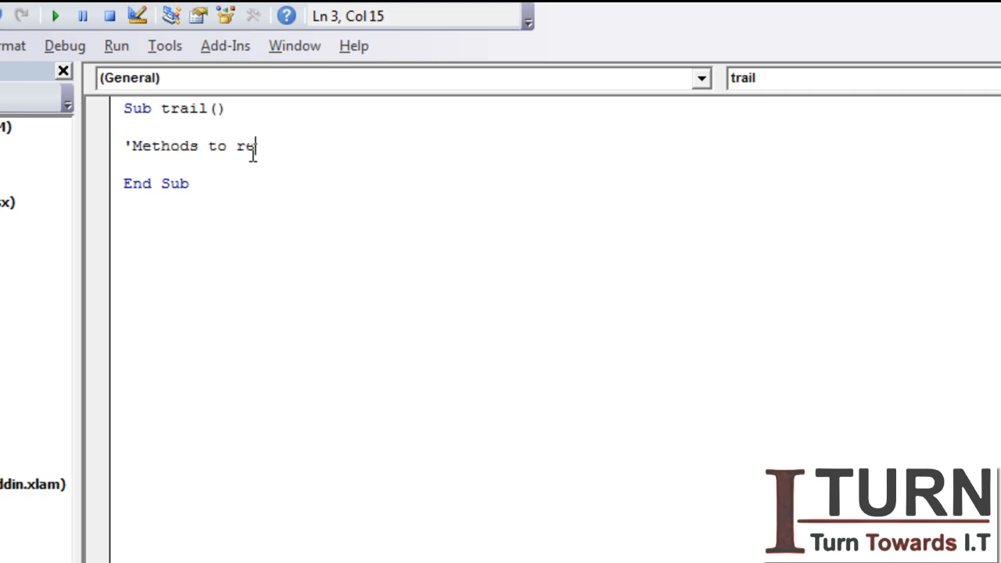
text(fer to ra)
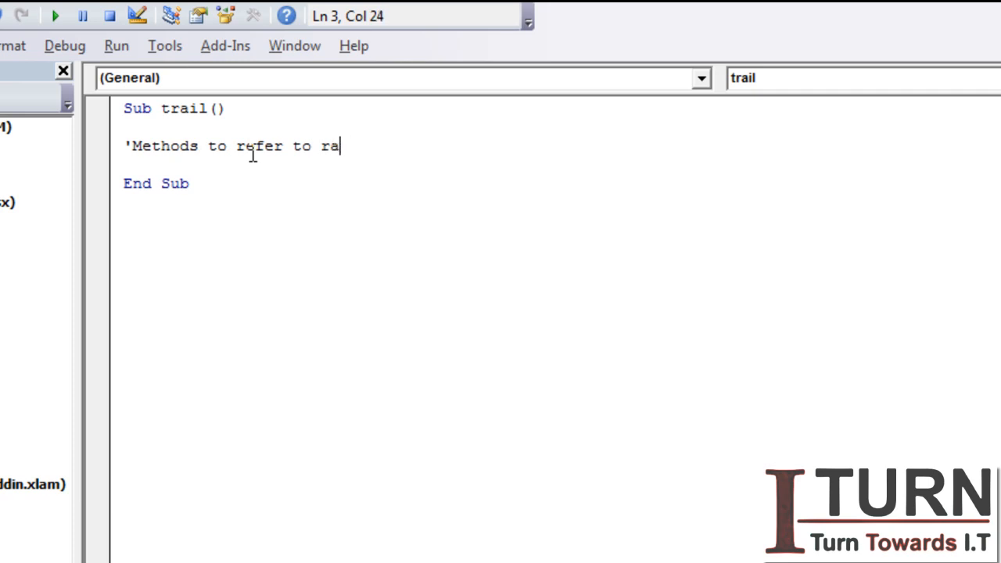
text(nge/cell)
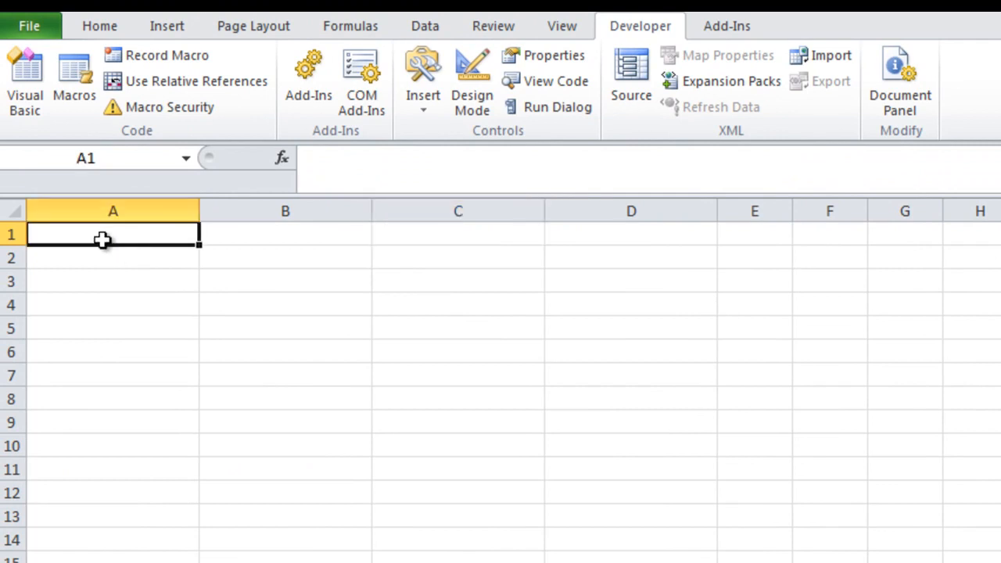
mouse_move(129, 253)
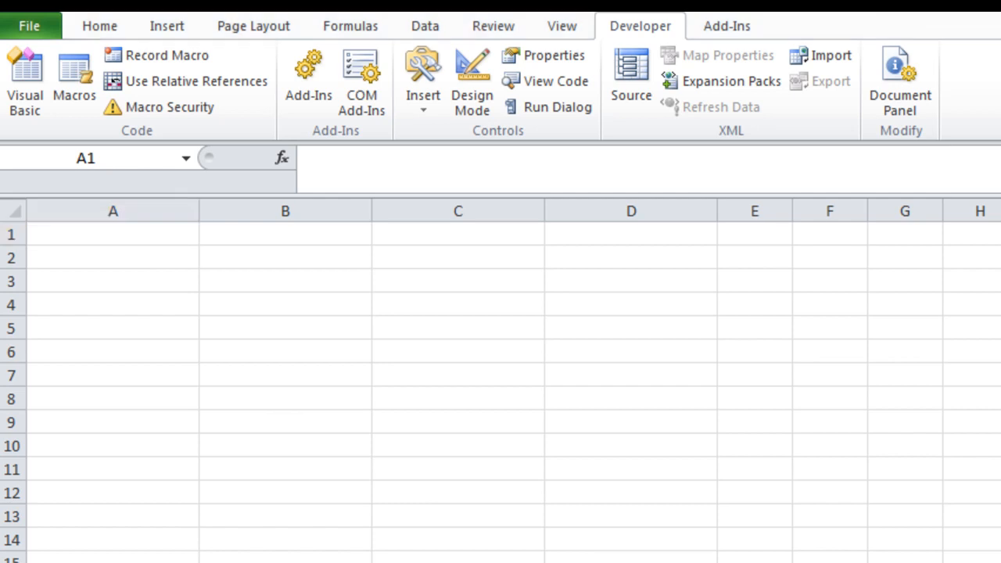
click(25, 75)
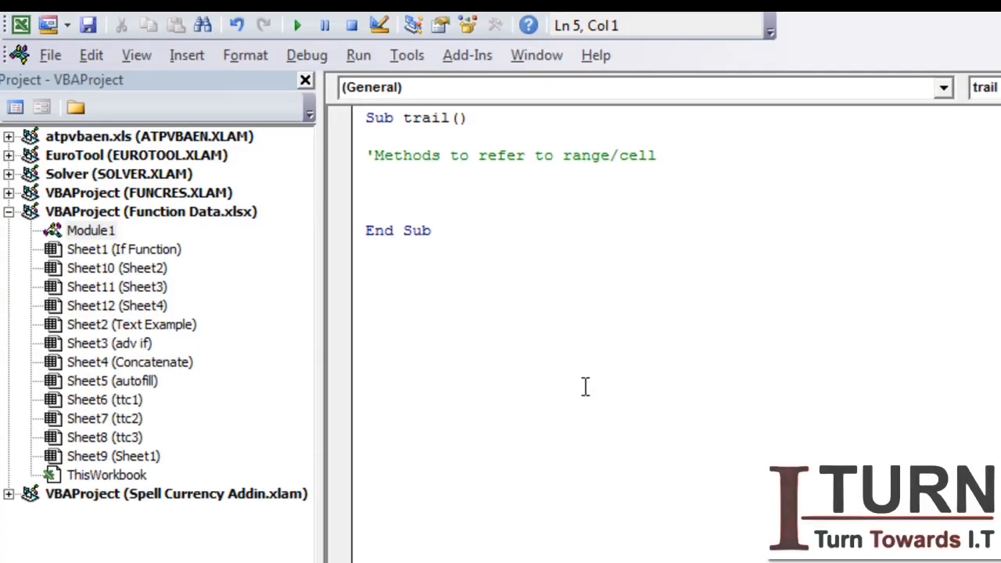
- Write Range("a1").Activate, accepting the IntelliSense Activate suggestion
text(ra)
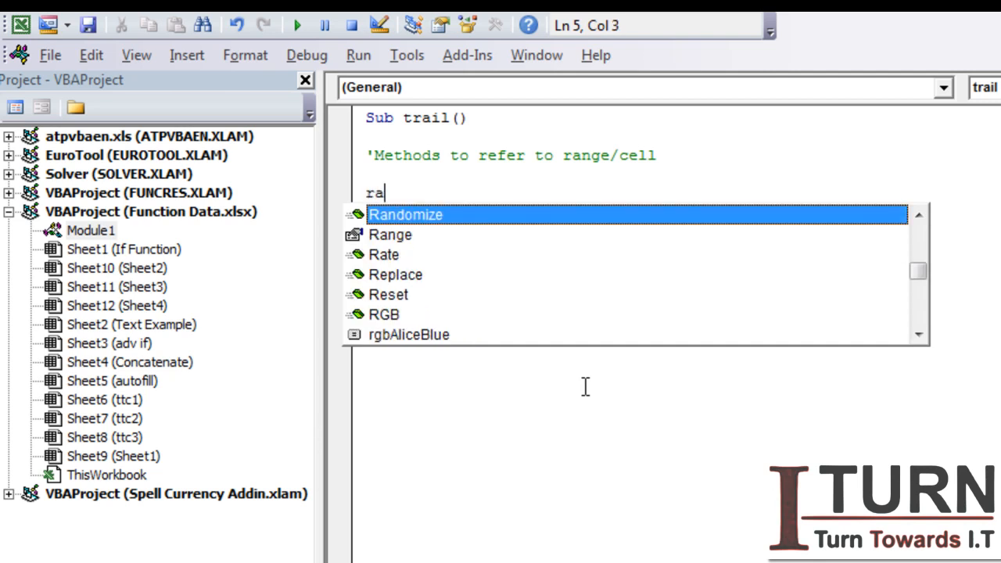
text(nge)
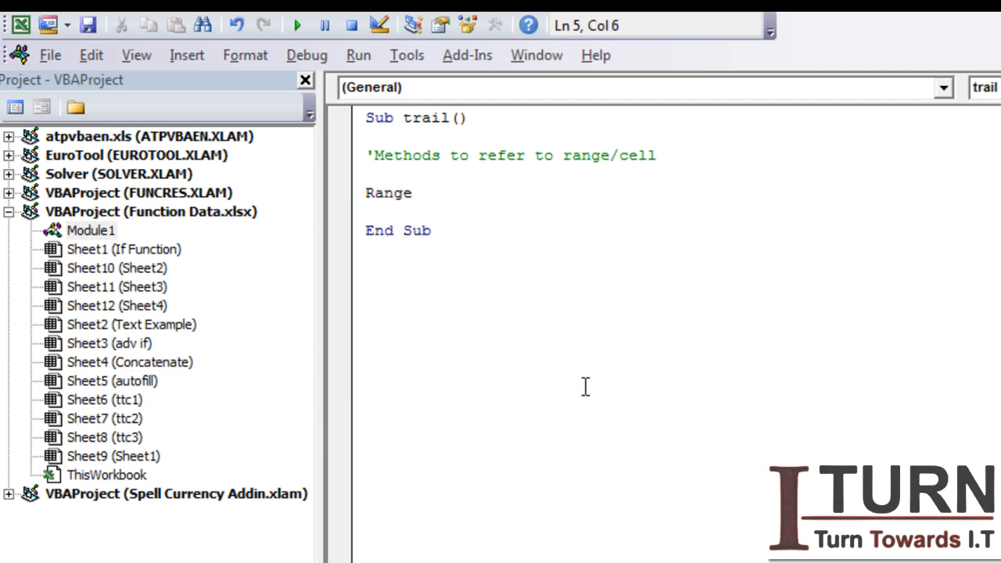
text((")
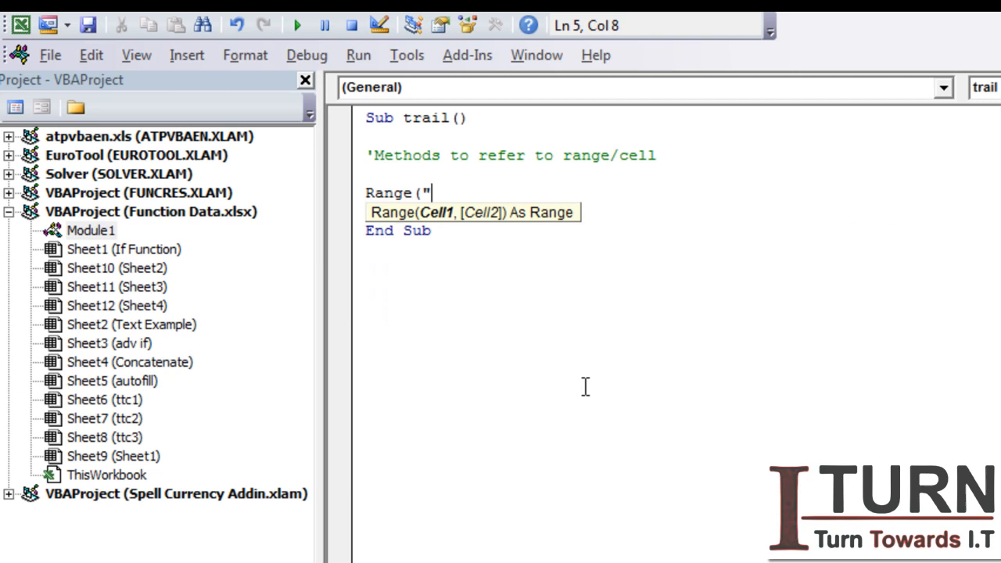
text(a1)
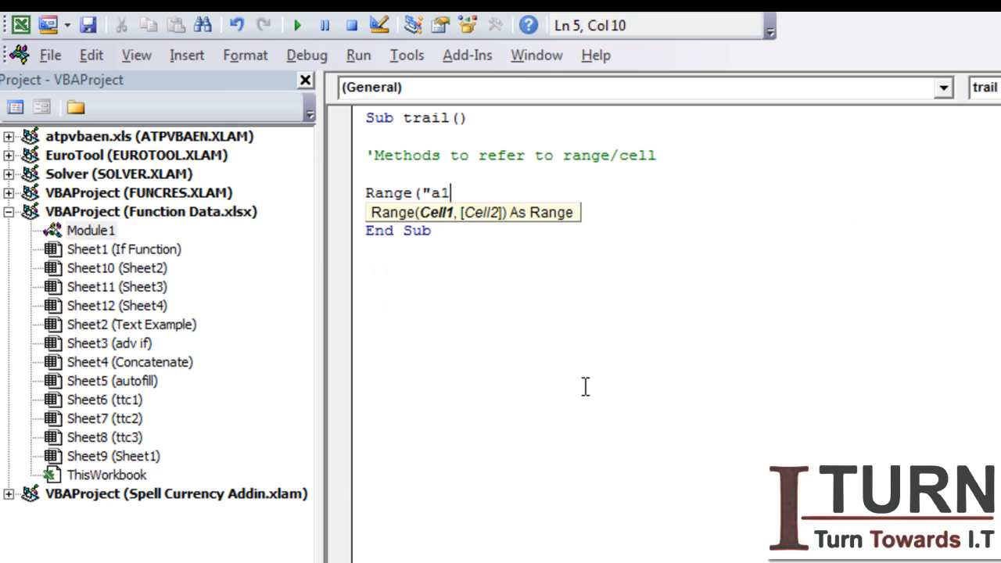
text("))
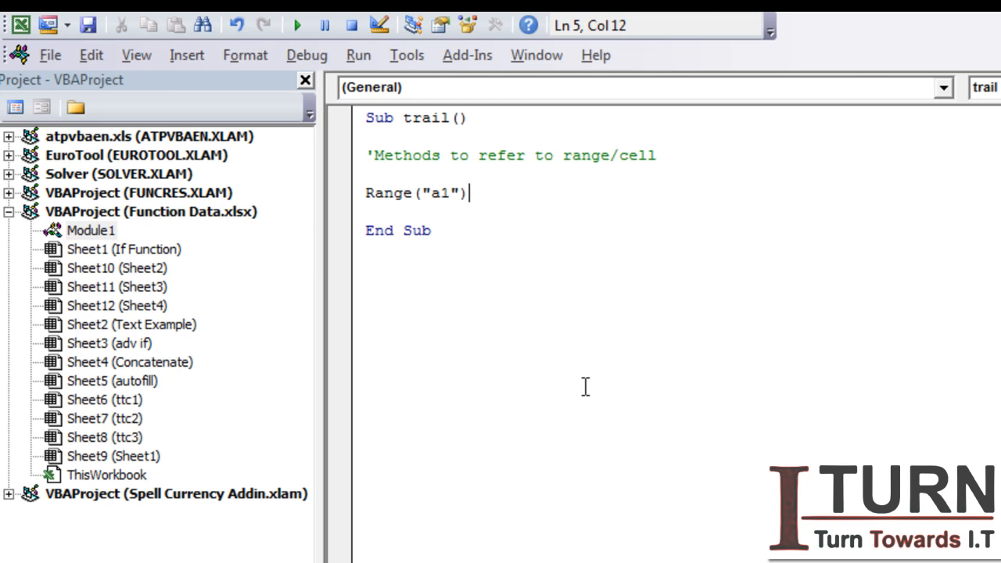
text(.act)
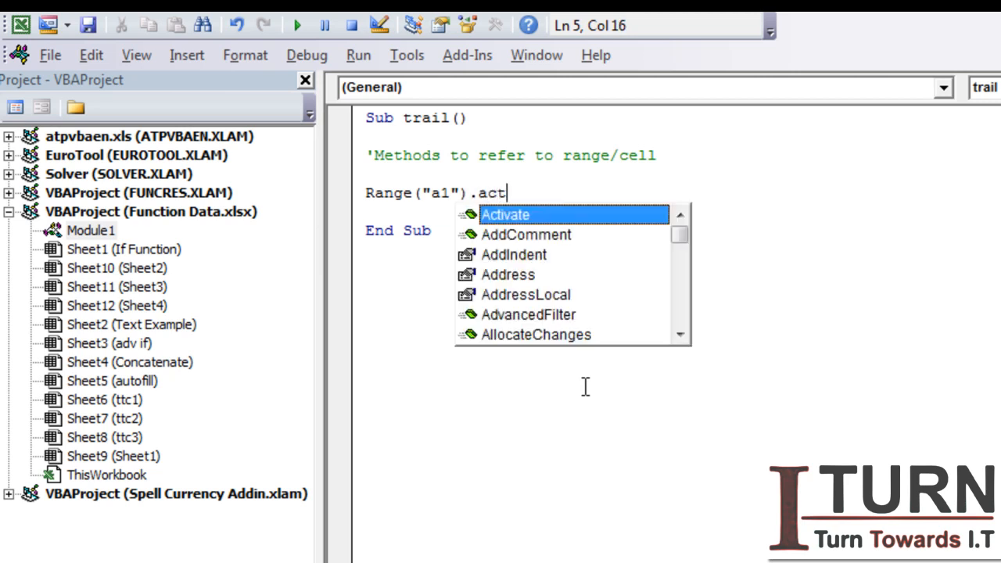
key(tab)
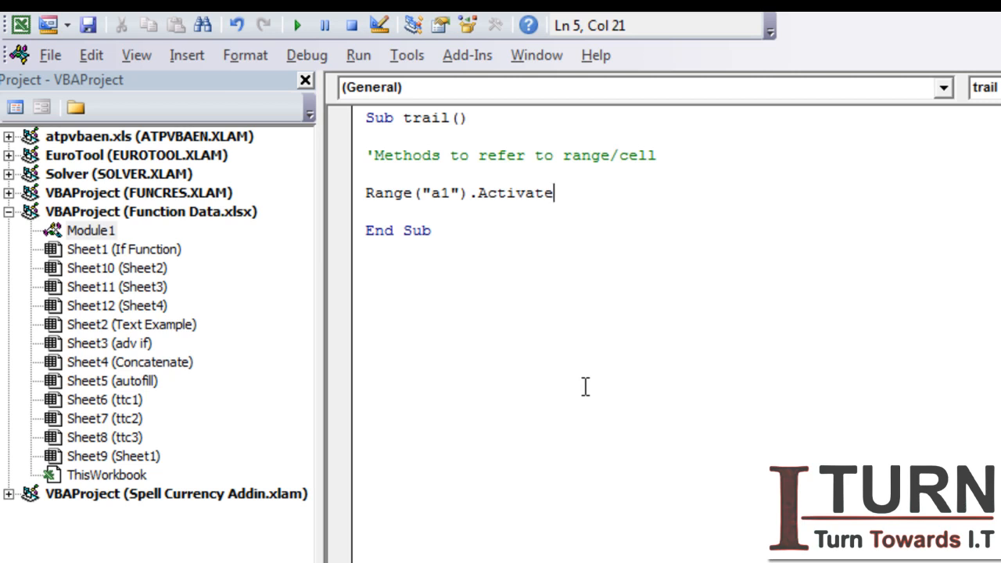
- Write ActiveCell.Value = "Name" on the next line
text(a)
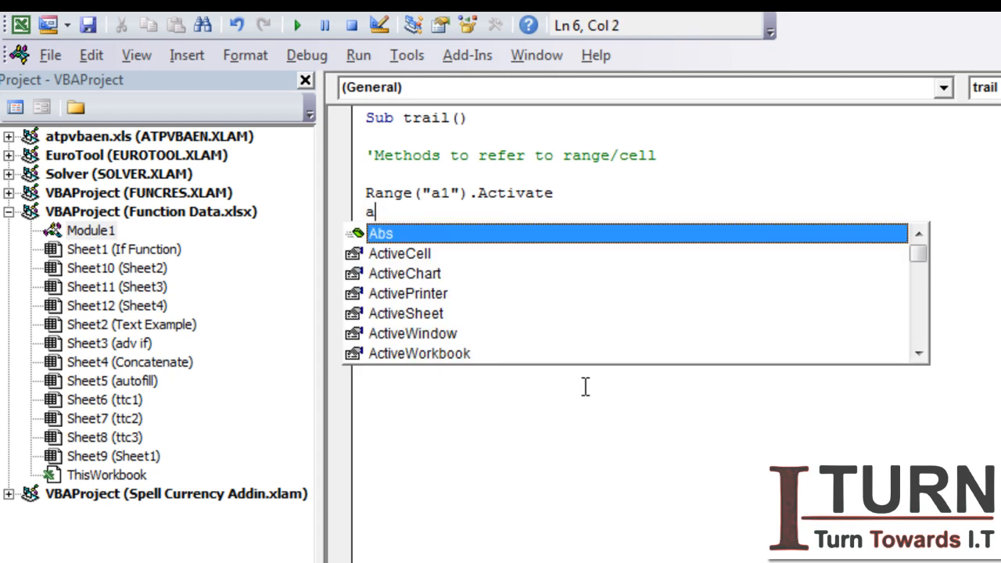
text(ctiveCell.)
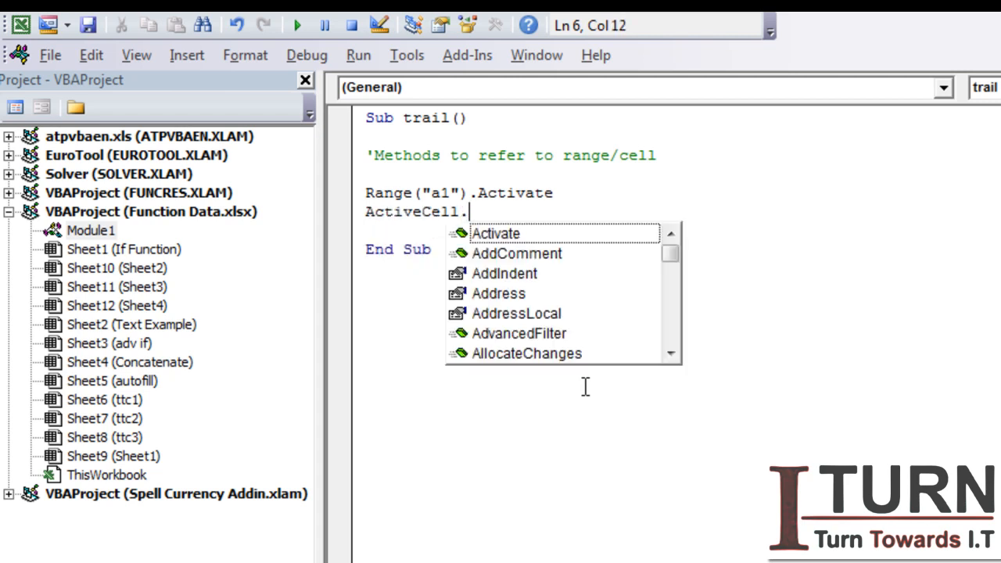
text(Value)
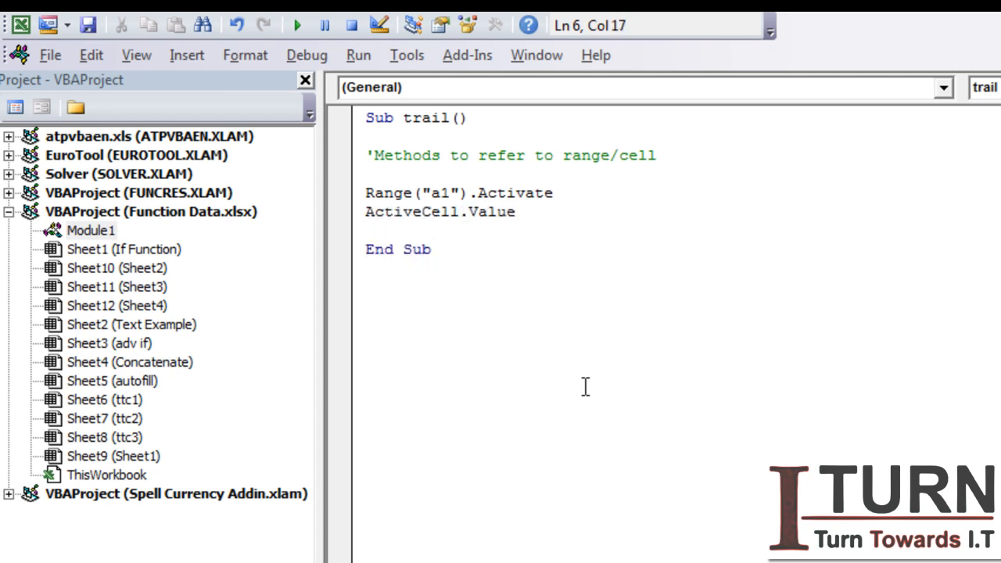
text(= "N)
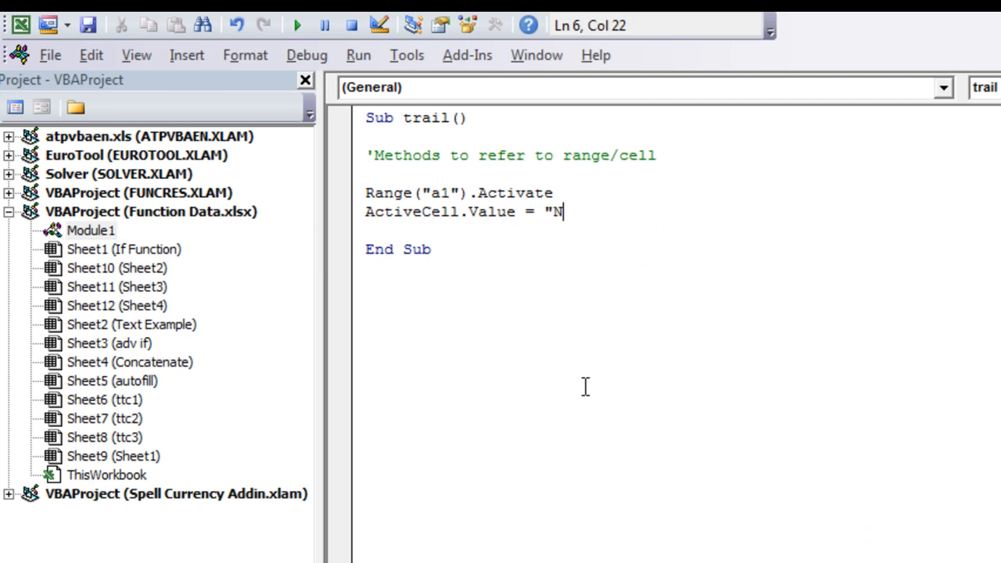
text(ame")
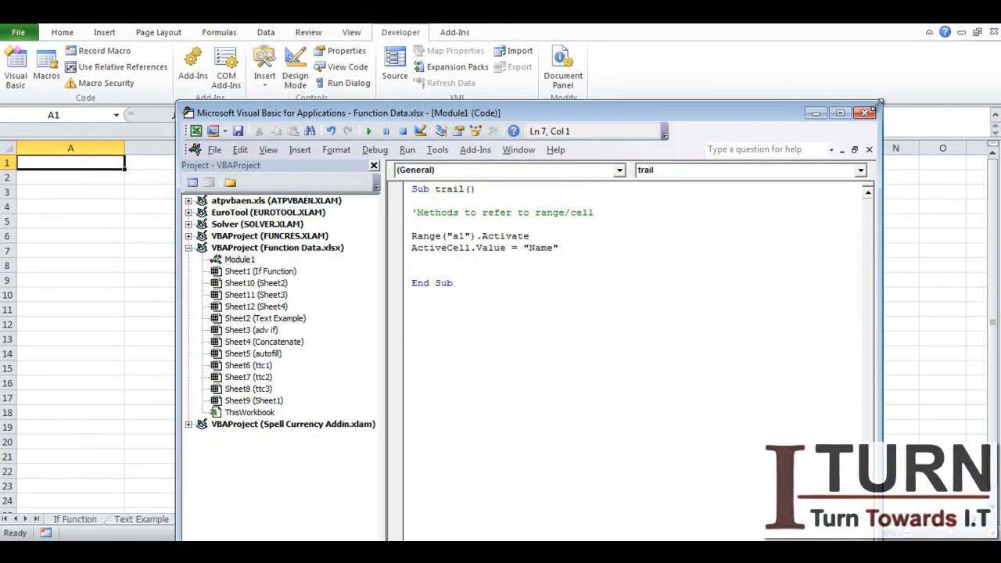
- Shrink the editor beside the sheet, step through the macro with F8 and check A1 holds Name
drag(336, 112, 509, 273)
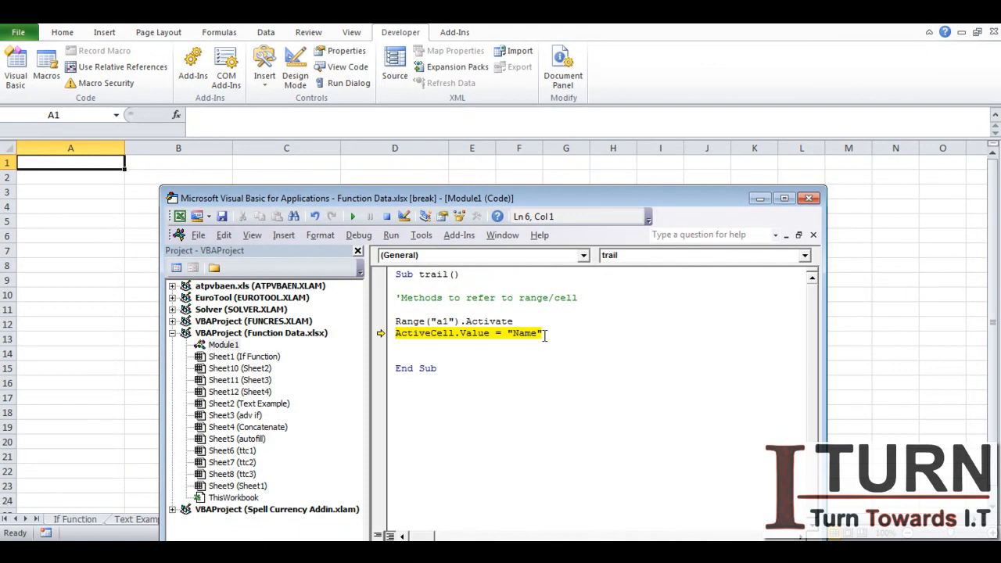
key(F8)
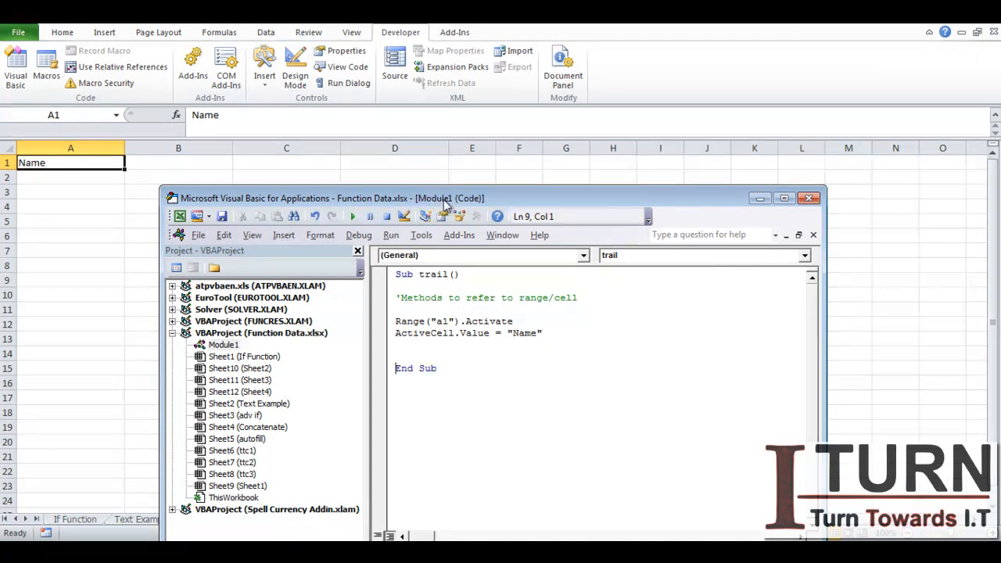
click(784, 198)
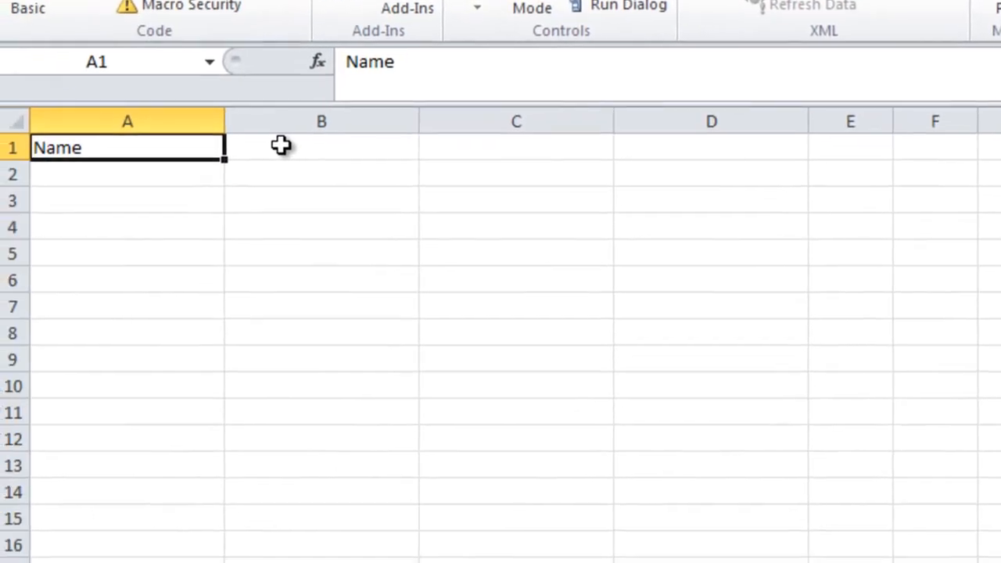
click(321, 147)
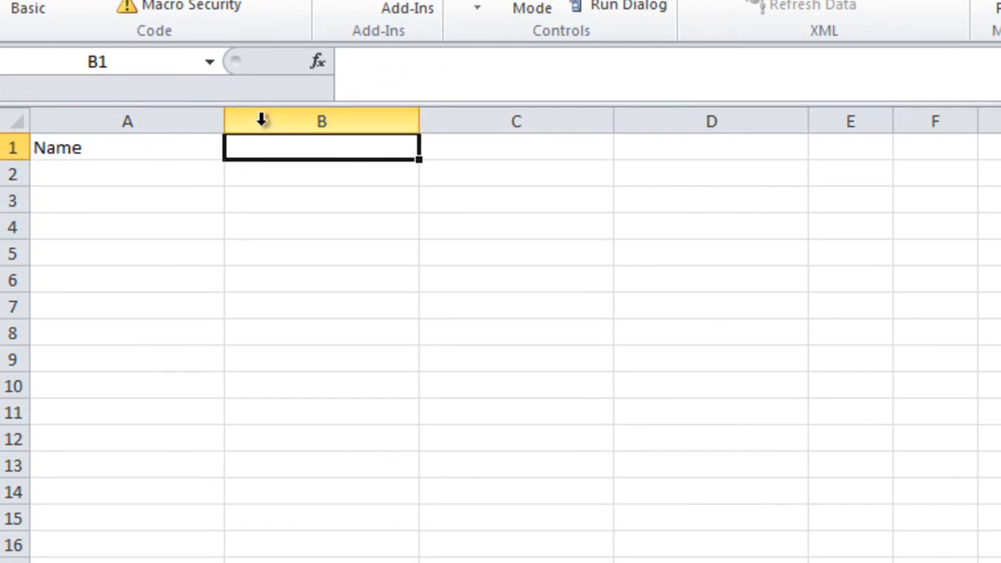
mouse_move(302, 115)
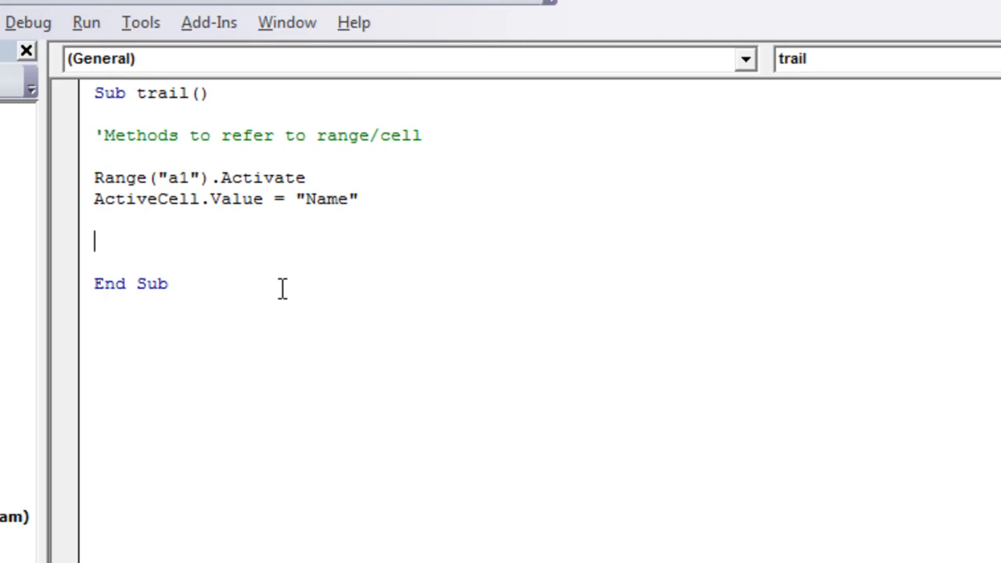
- Write Cells(1, 2).Activate to activate row 1, column 2
text(Cells)
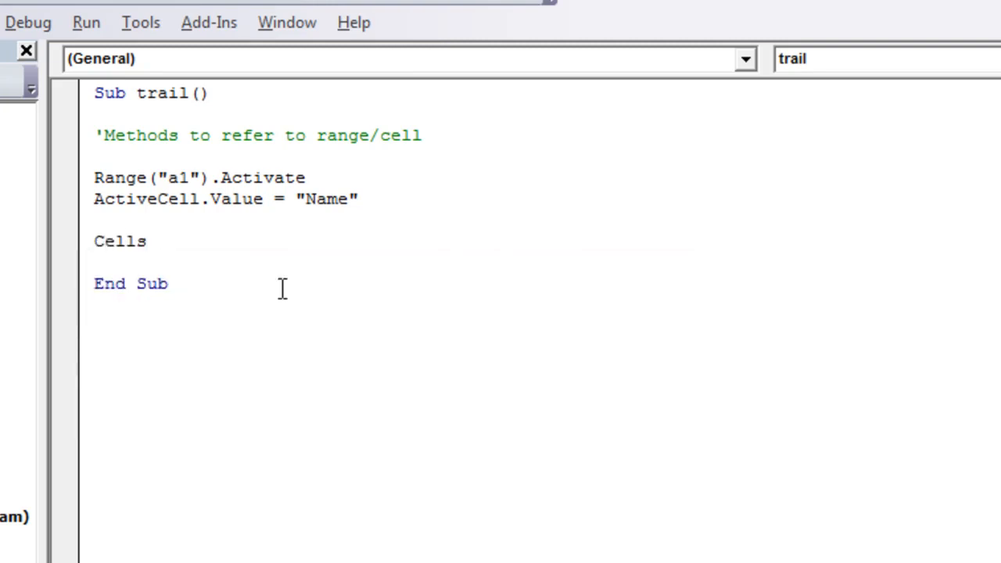
text(()
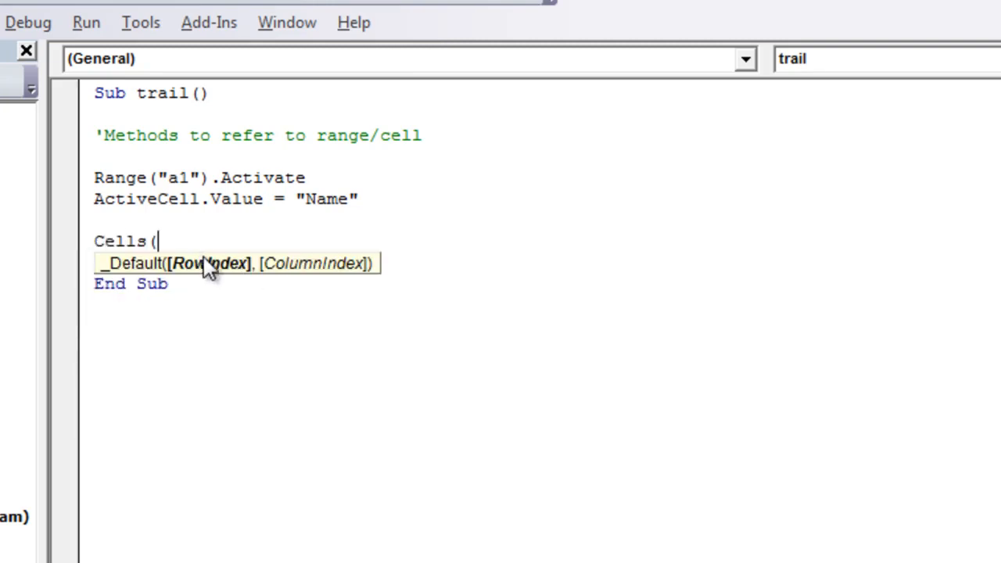
mouse_move(238, 280)
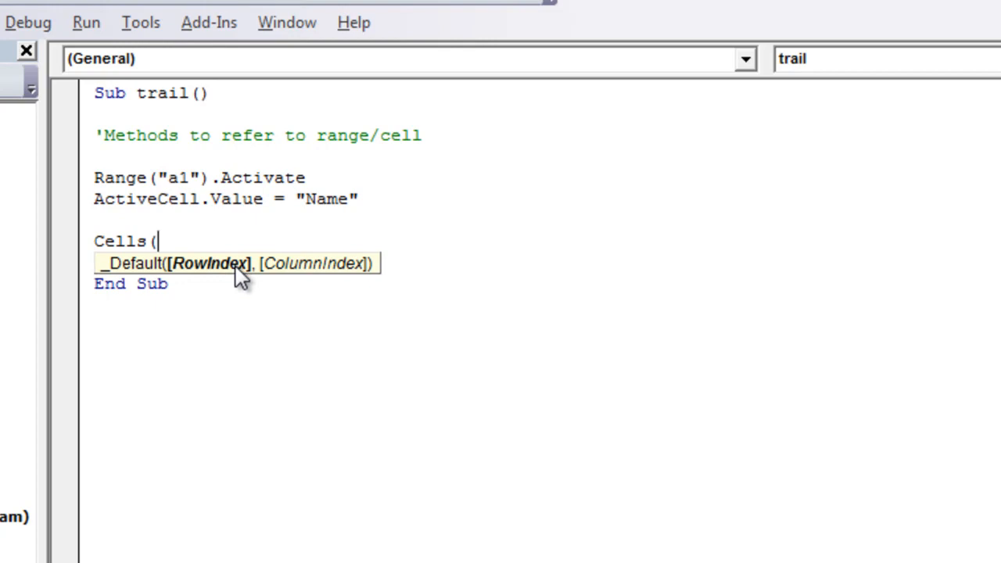
text(1)
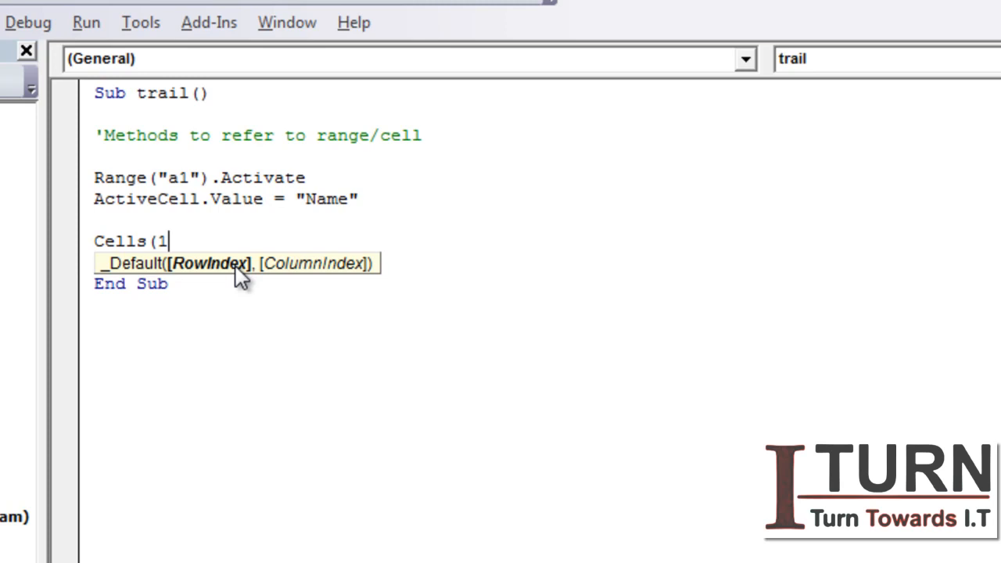
text(,)
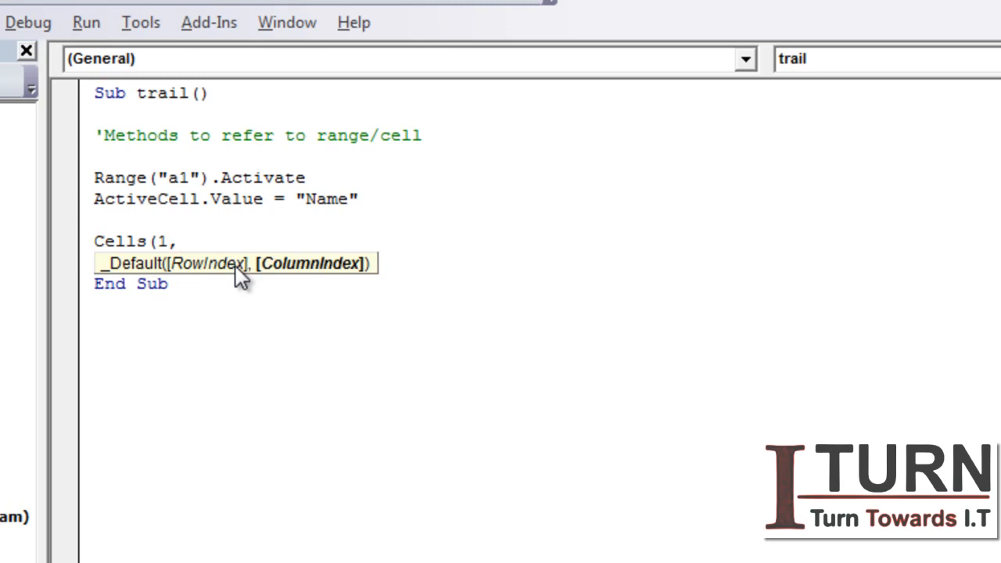
text(2)
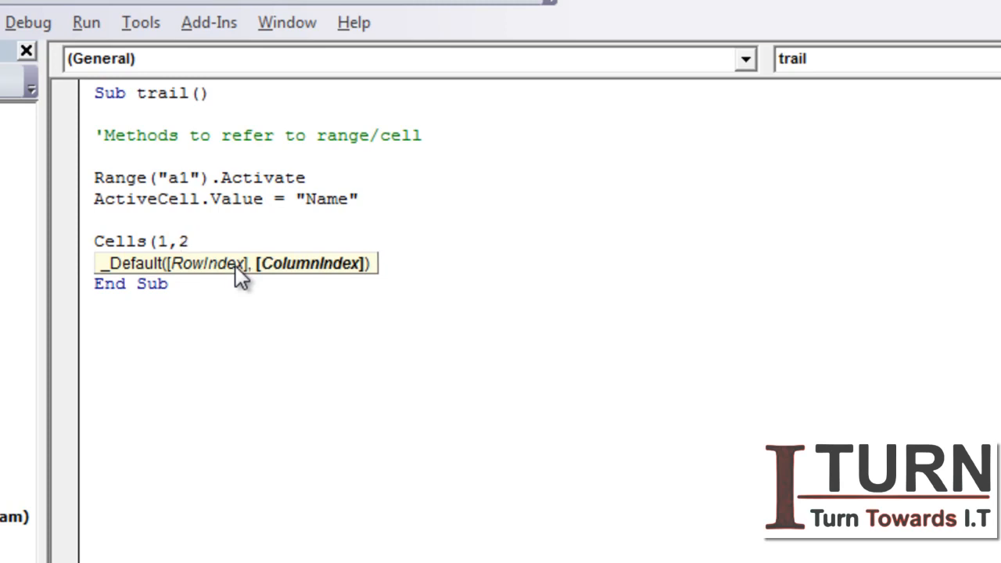
text().activate)
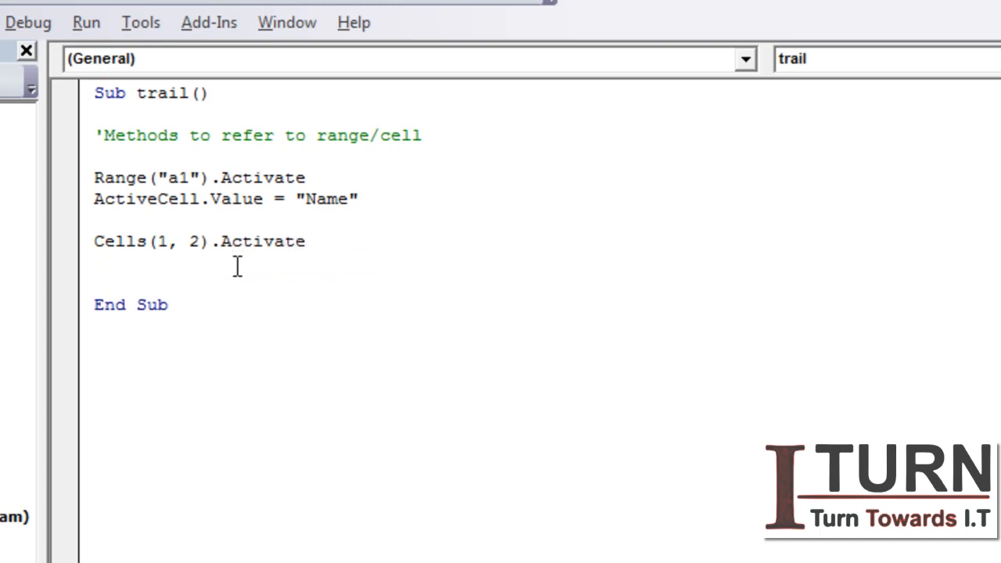
- Write ActiveCell.Value = "Age" to fill that cell with Age
text(ActiveCell)
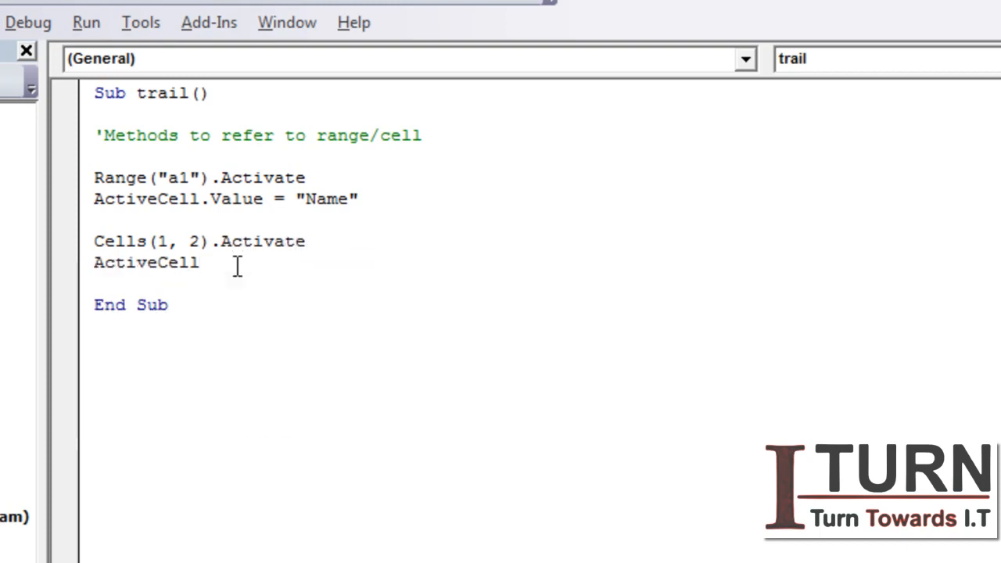
text(.Value)
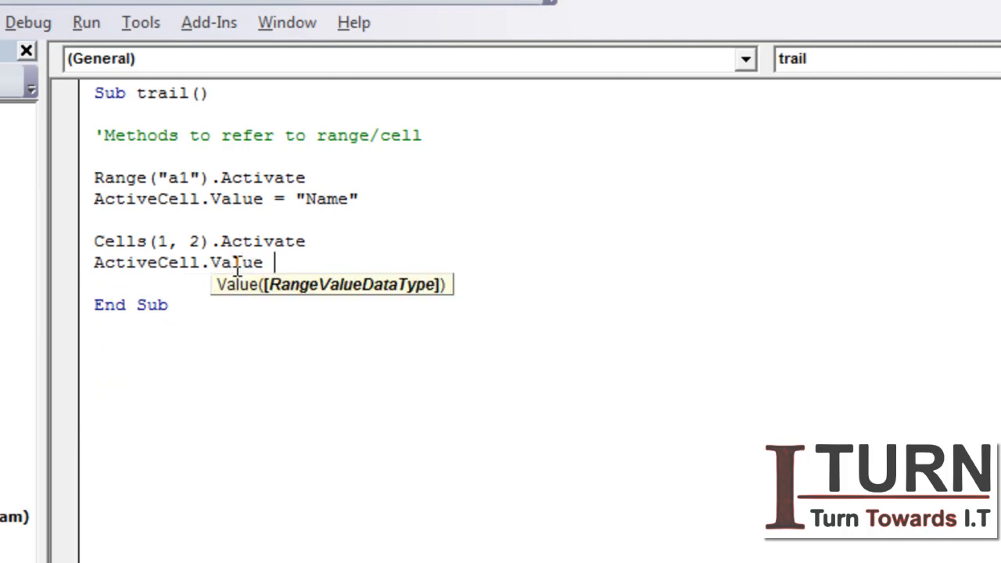
text(= "A)
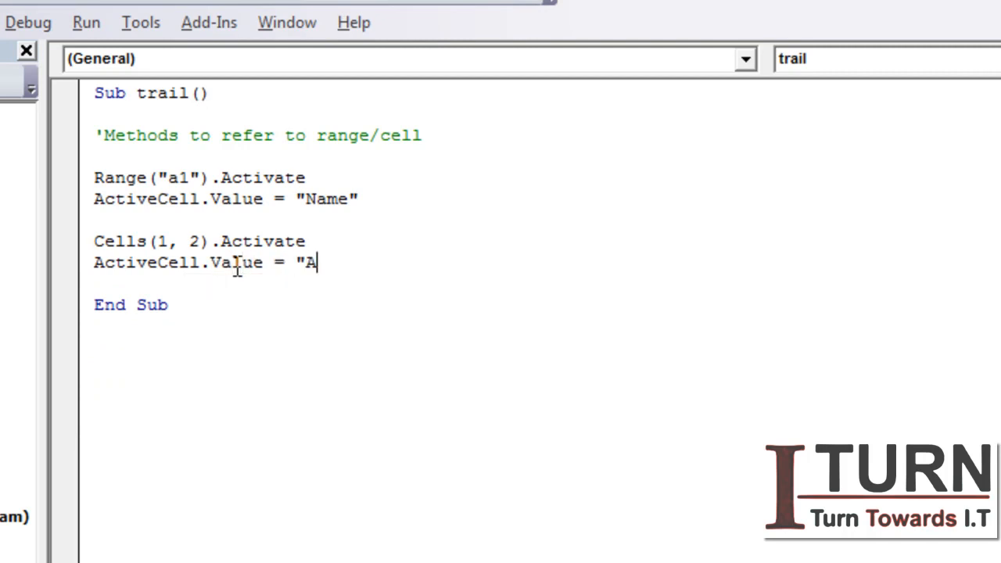
text(ge")
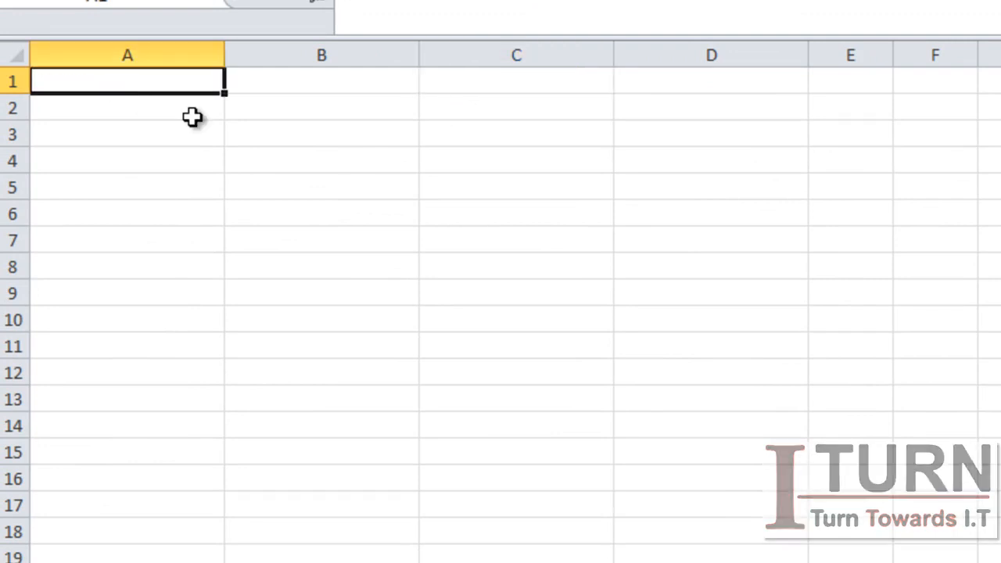
- Back in the macro, write [c1].activate using the bracket shorthand for C1
click(322, 186)
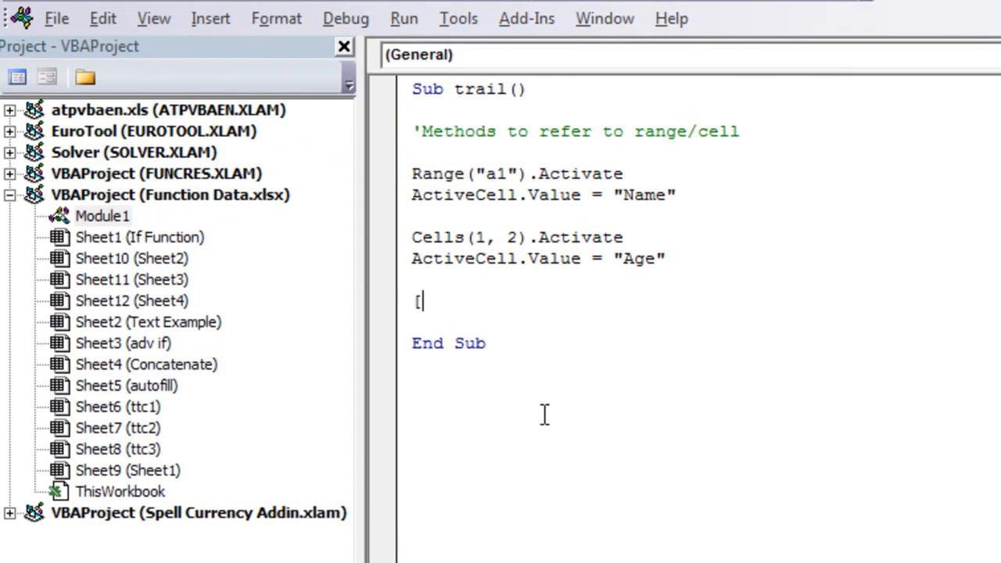
text(c1].)
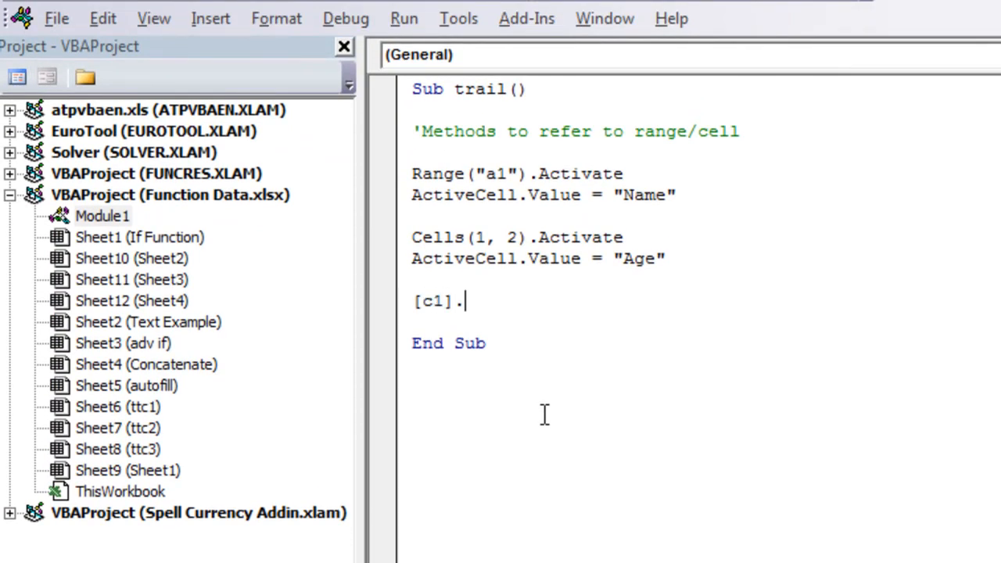
text(activate)
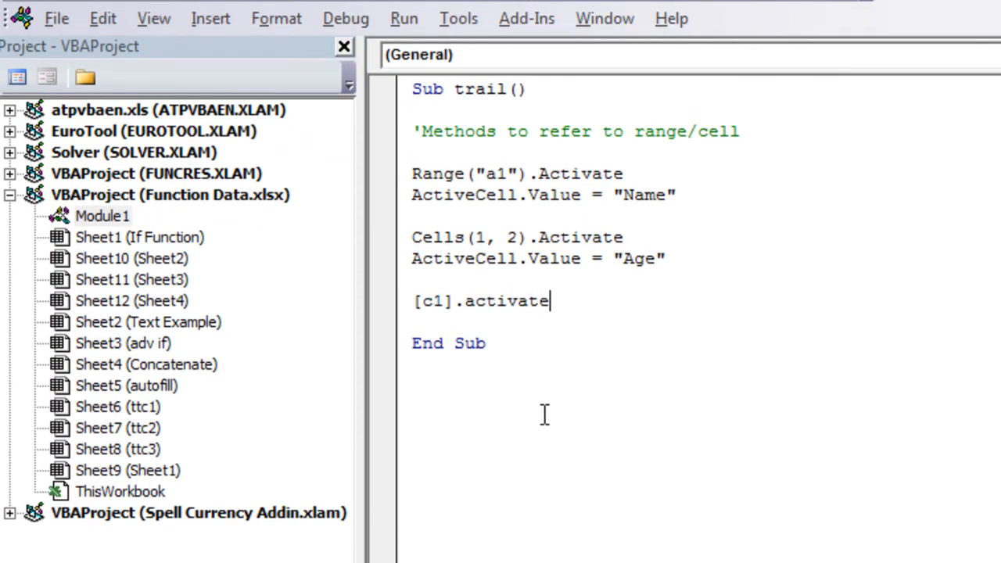
- Begin the ActiveCell.Value assignment for the Salary heading
text(a)
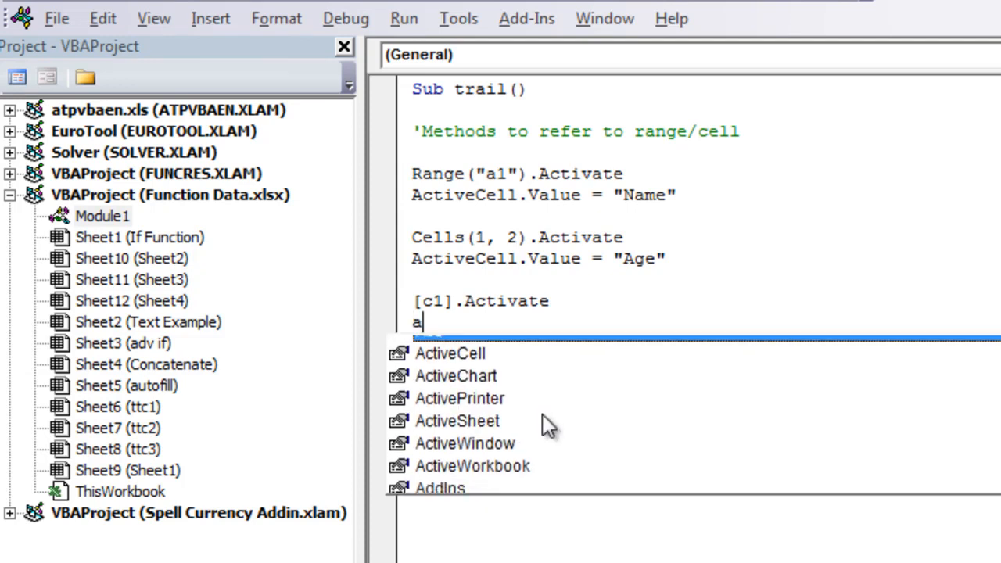
text(ctiveCell.value =)
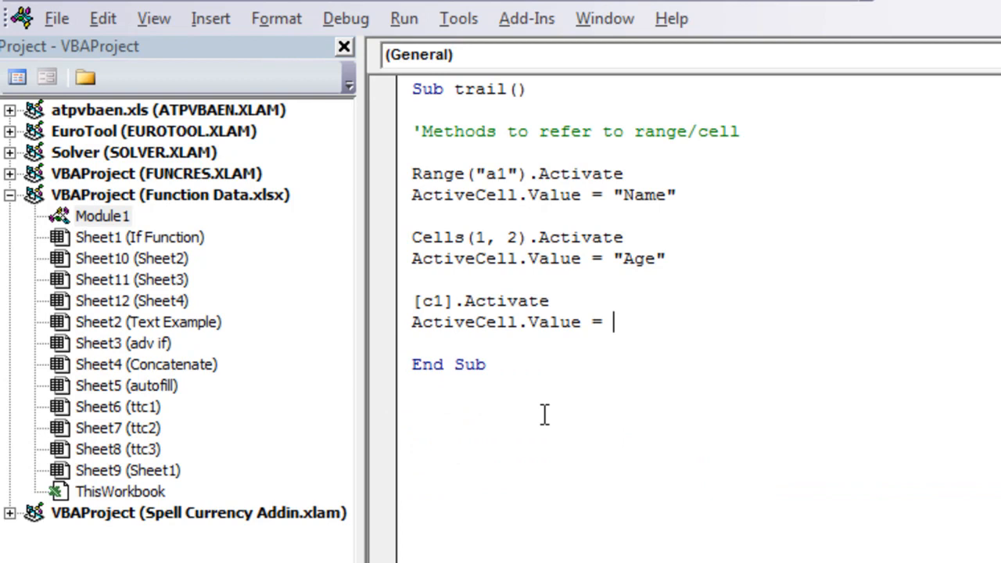
text("Salaru)
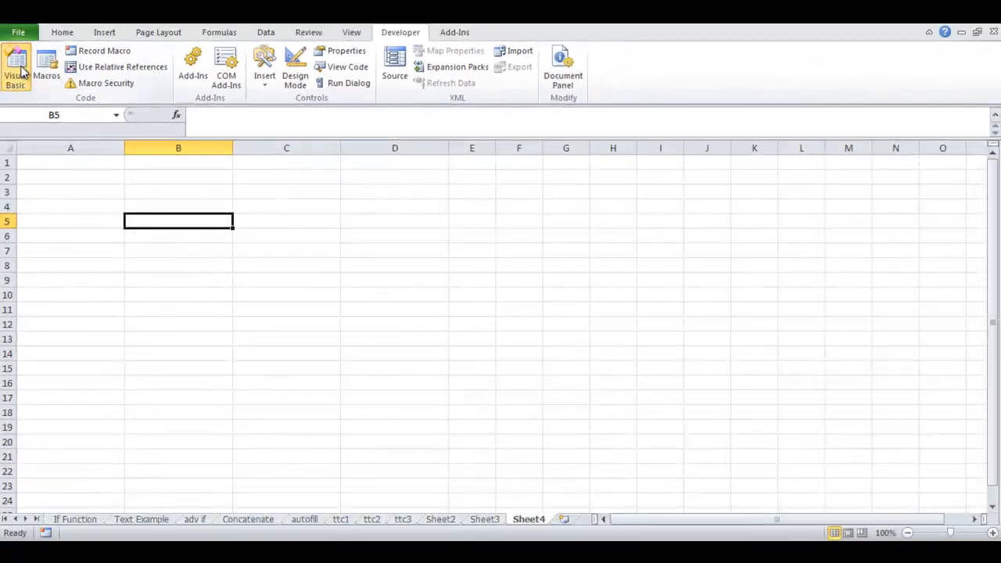
- Reopen the Visual Basic Editor and place the cursor on the empty line after the Salary code
click(15, 66)
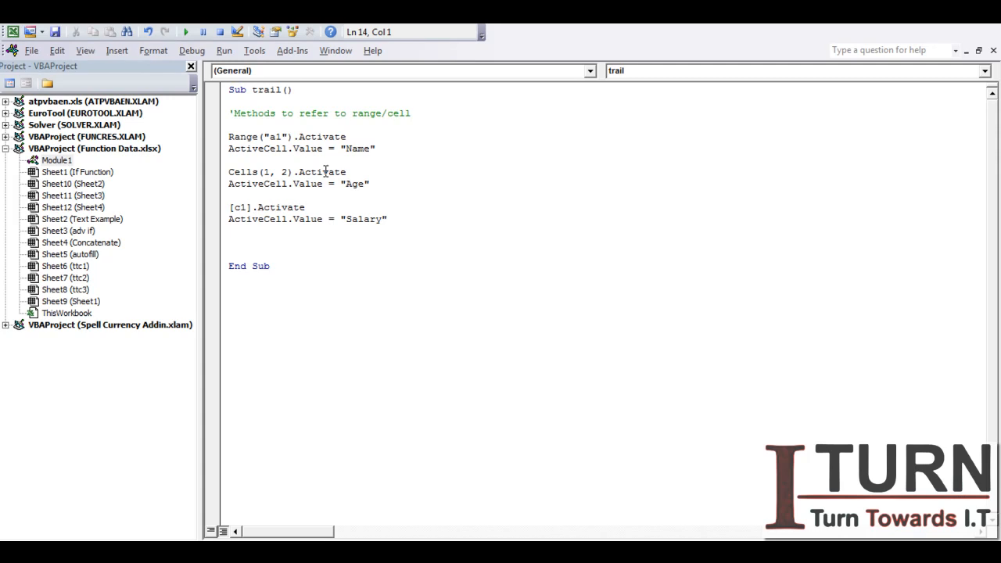
click(228, 243)
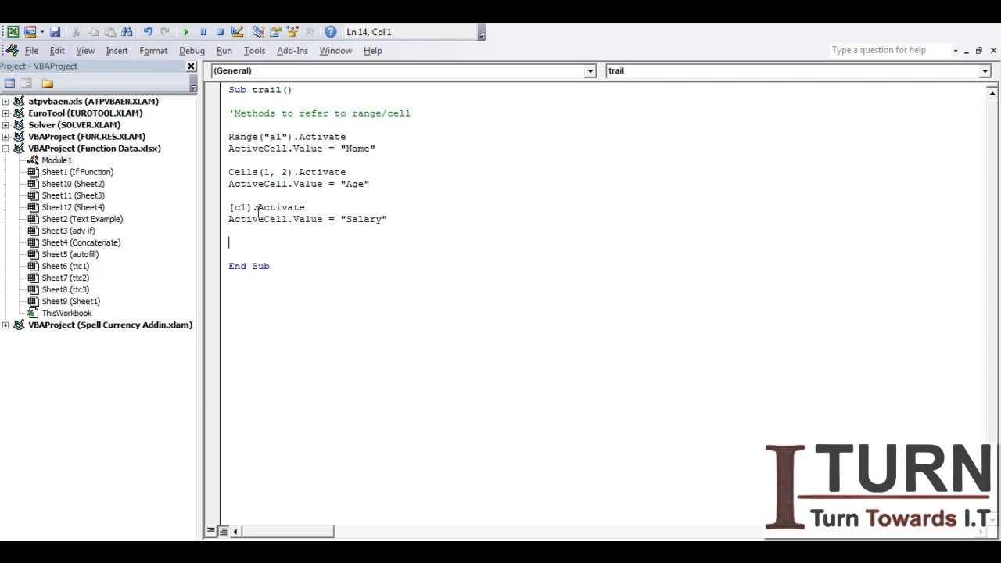
mouse_move(75, 87)
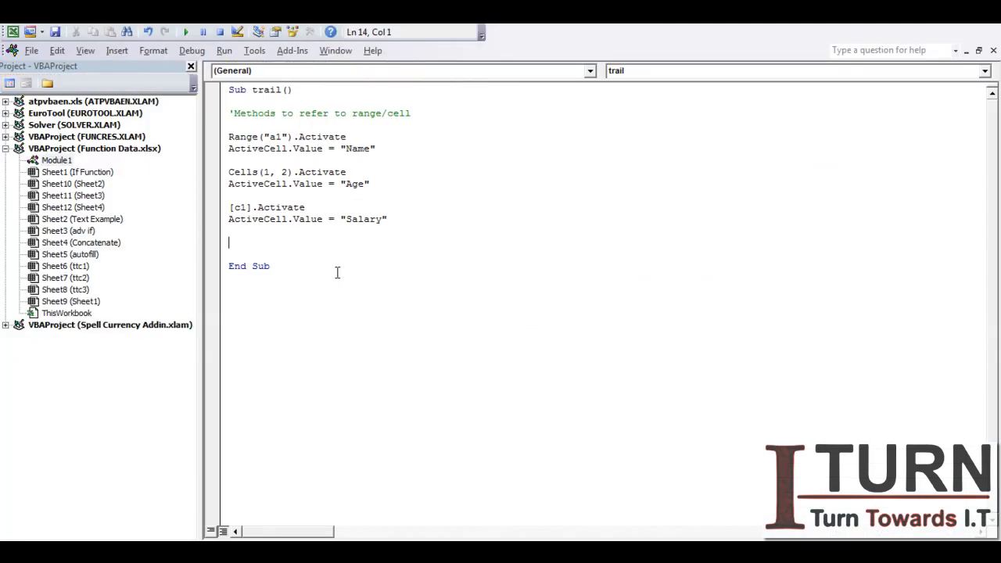
- Write Range("d1").Value = "Bonus" before End Sub
text(rang)
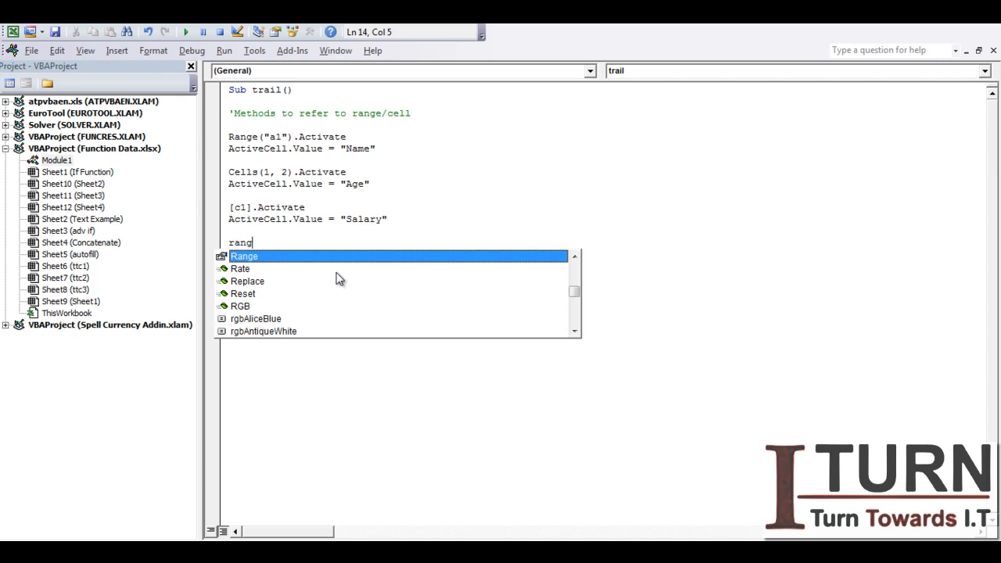
text(e("d1)
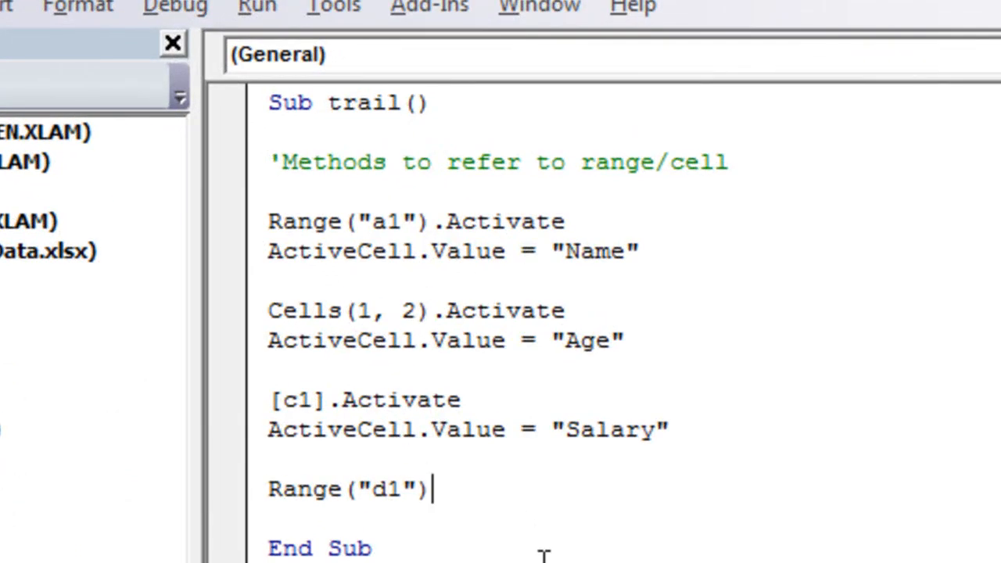
text(.va)
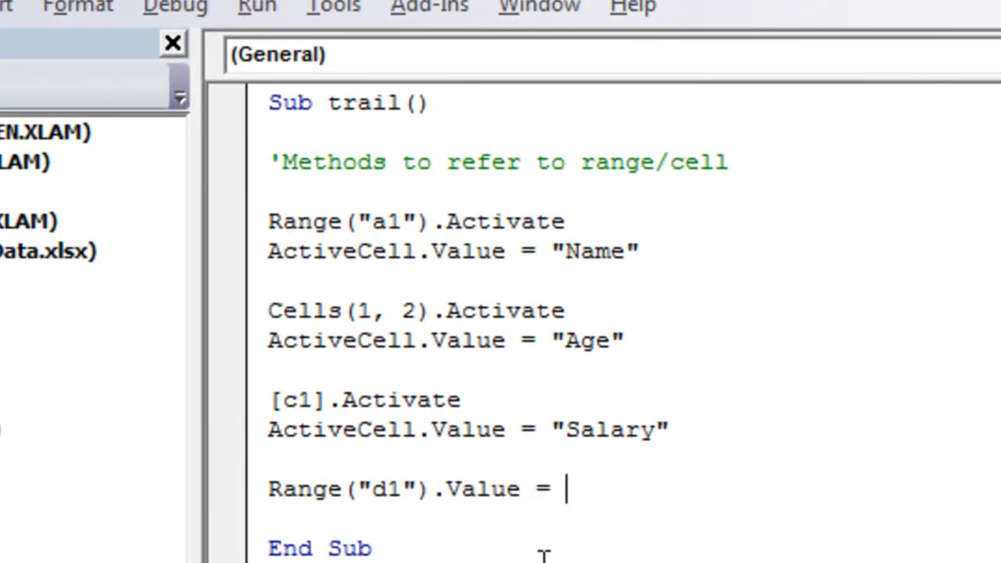
text("B)
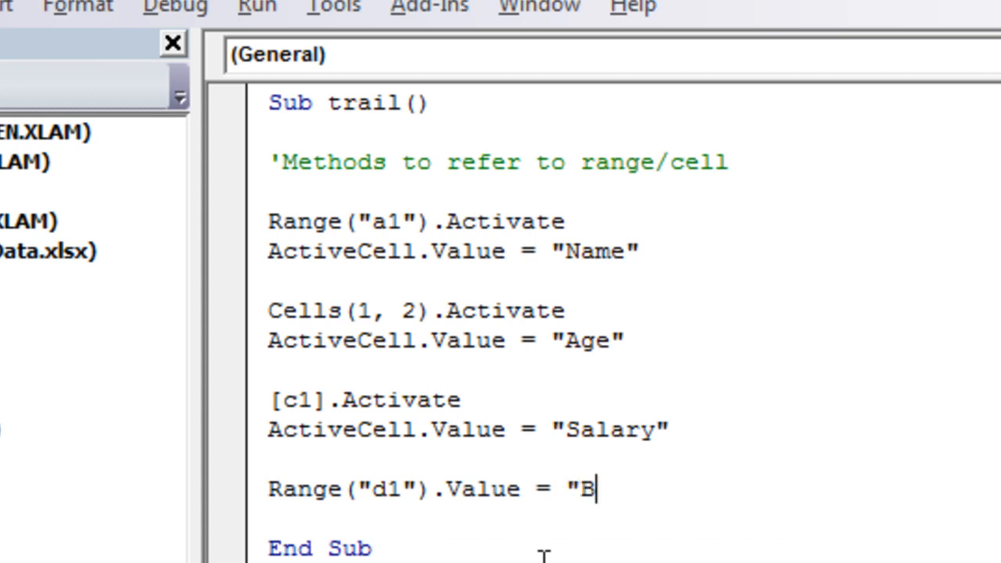
text(onus)
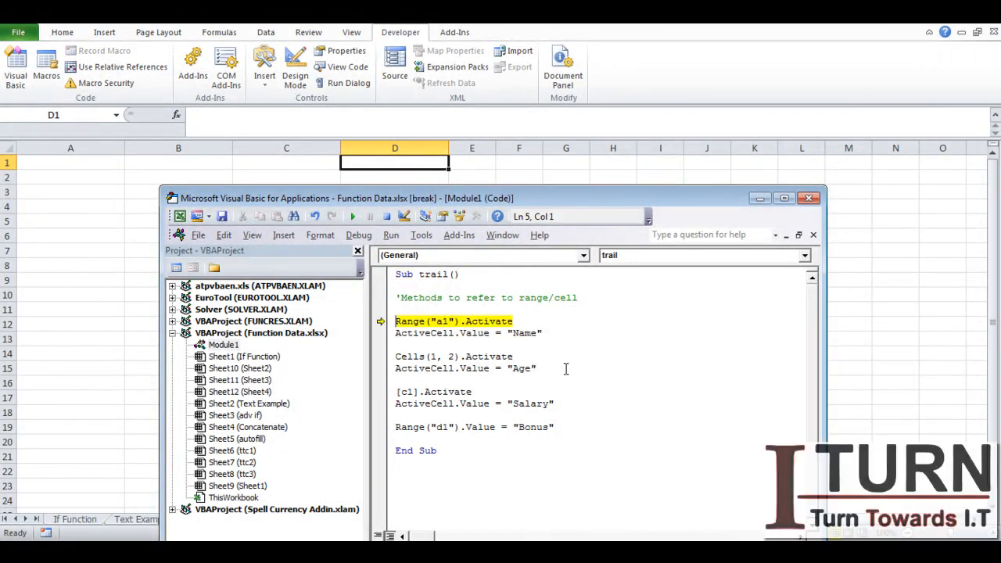
- Step through each line with F8 until End Sub, filling A1:D1 with Name, Age, Salary, Bonus
key(F8)
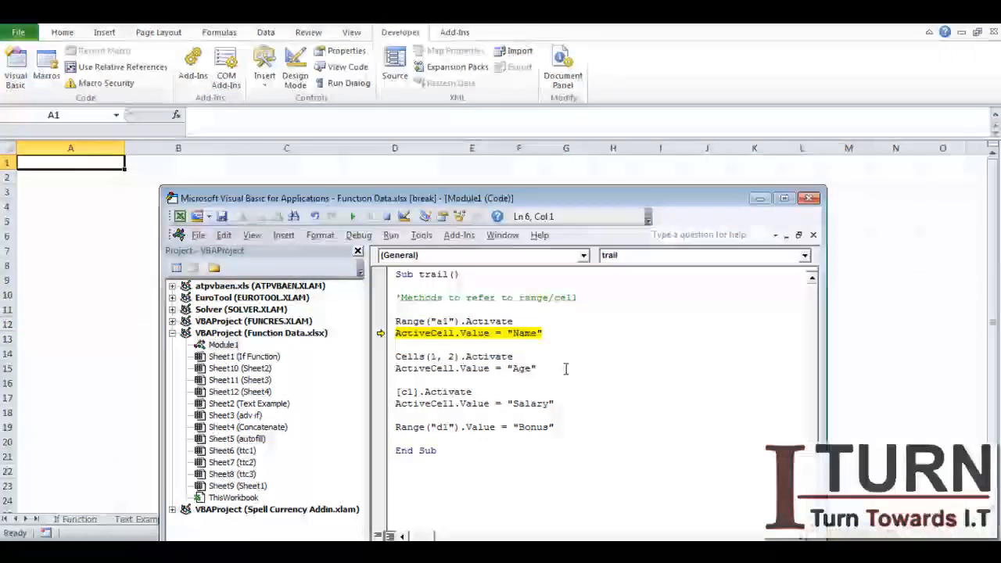
key(F8)
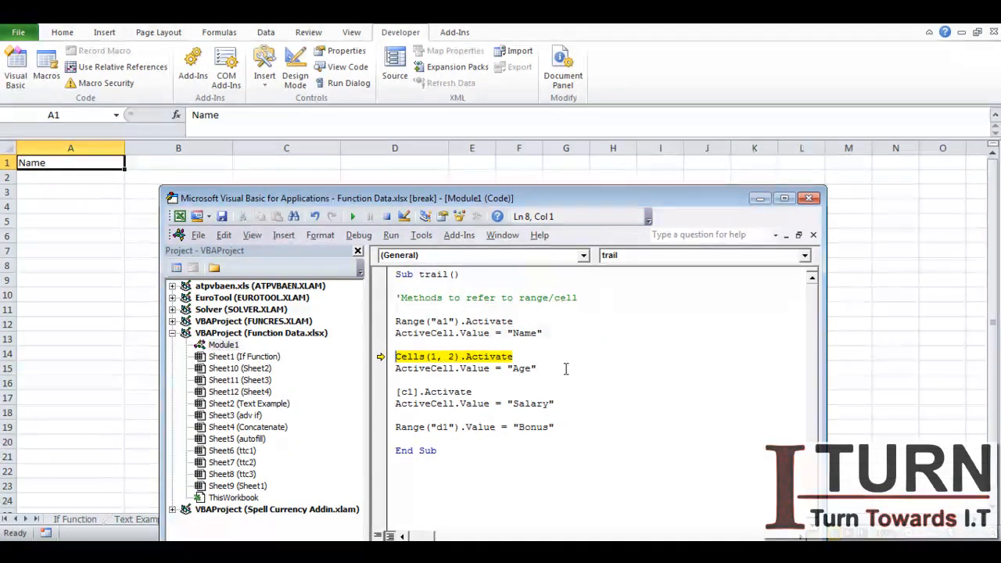
key(F8)
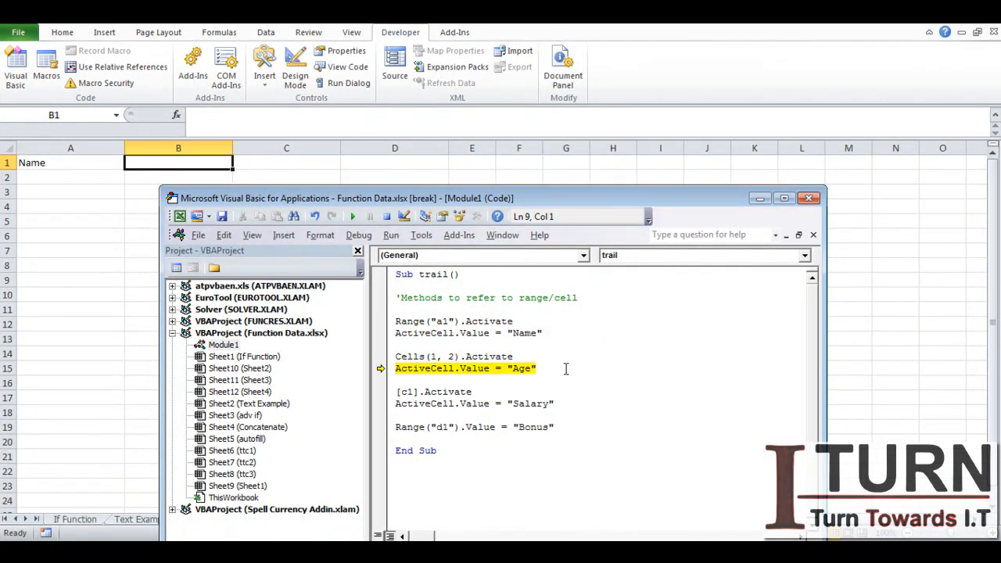
key(F8)
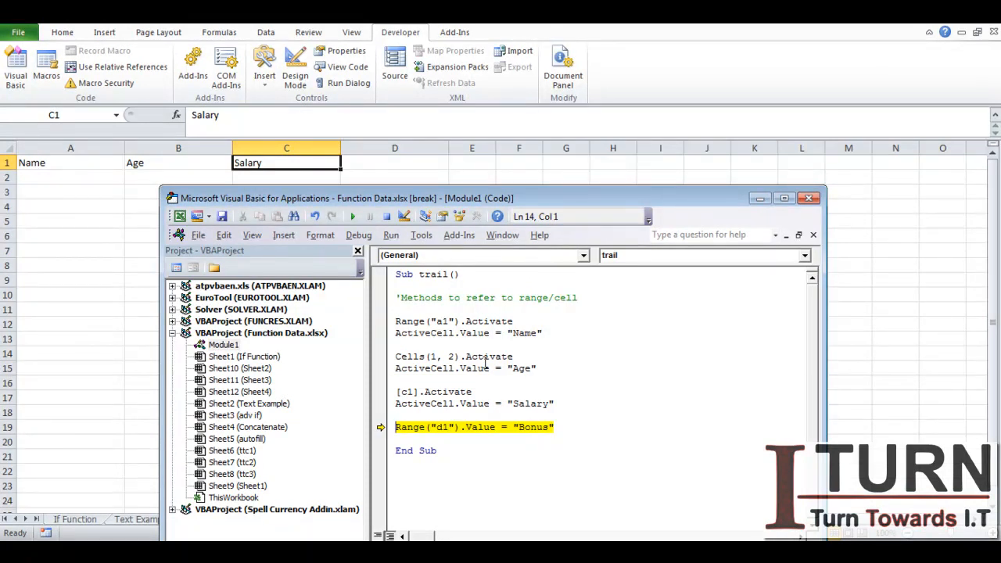
key(F8)
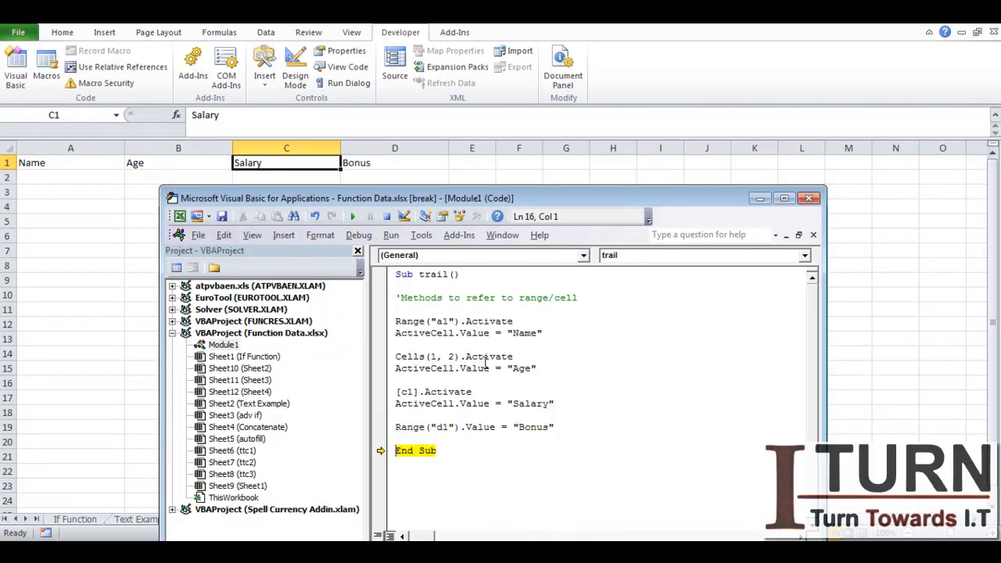